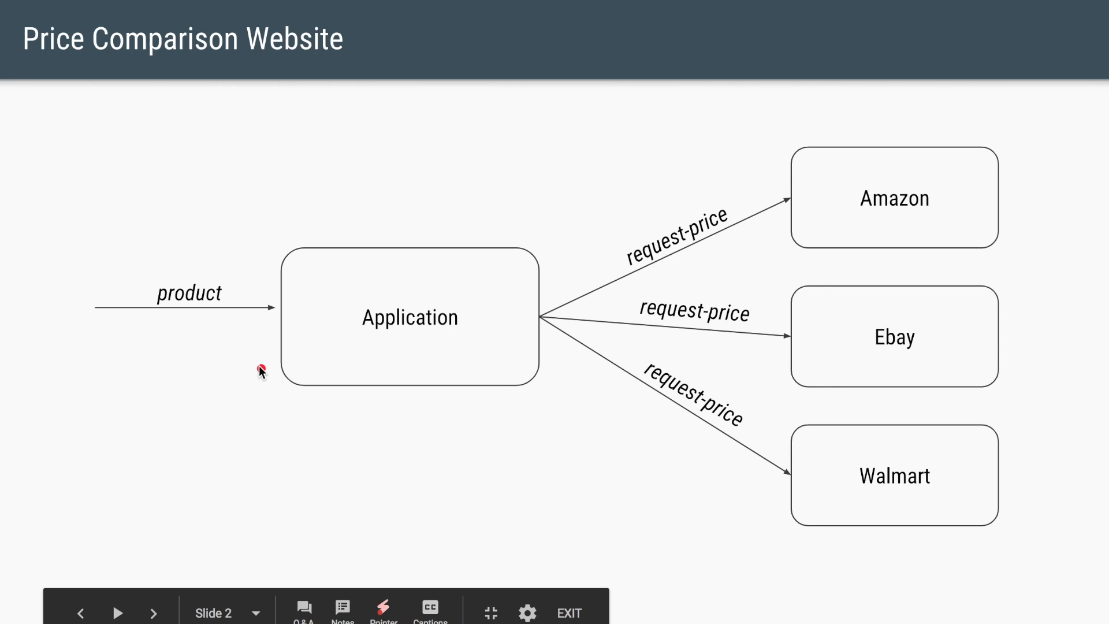
mouse_move(266, 367)
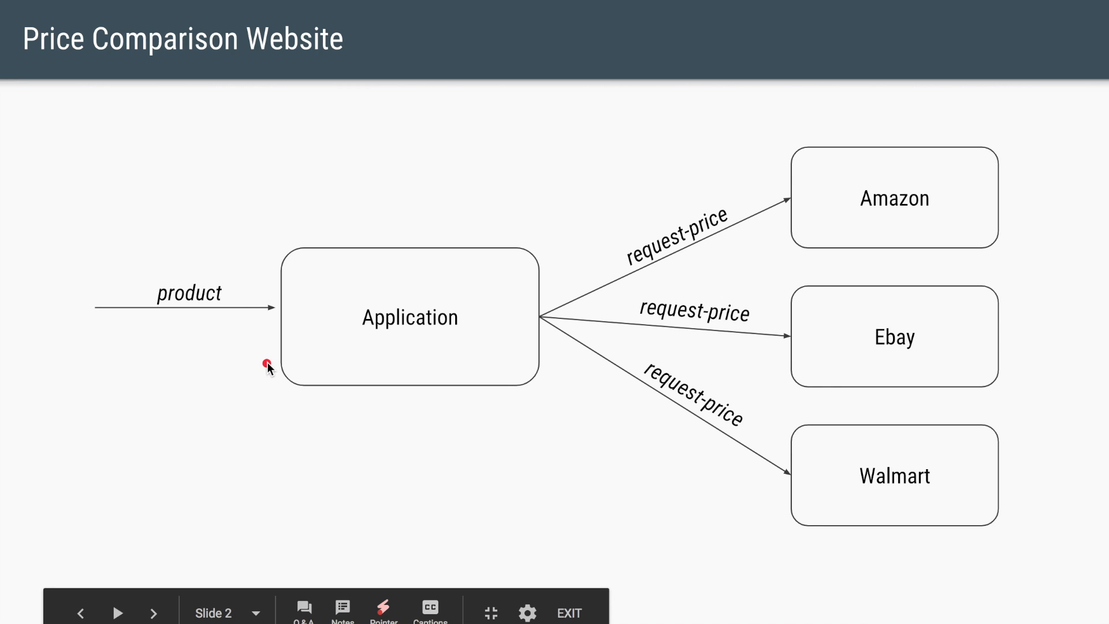
mouse_move(816, 205)
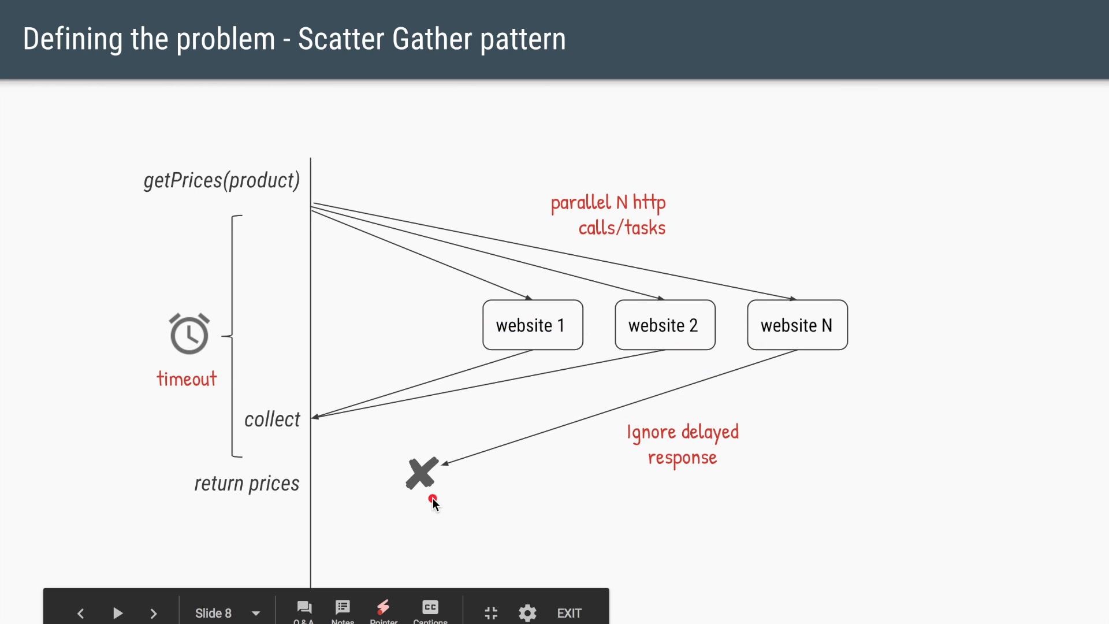
mouse_move(440, 511)
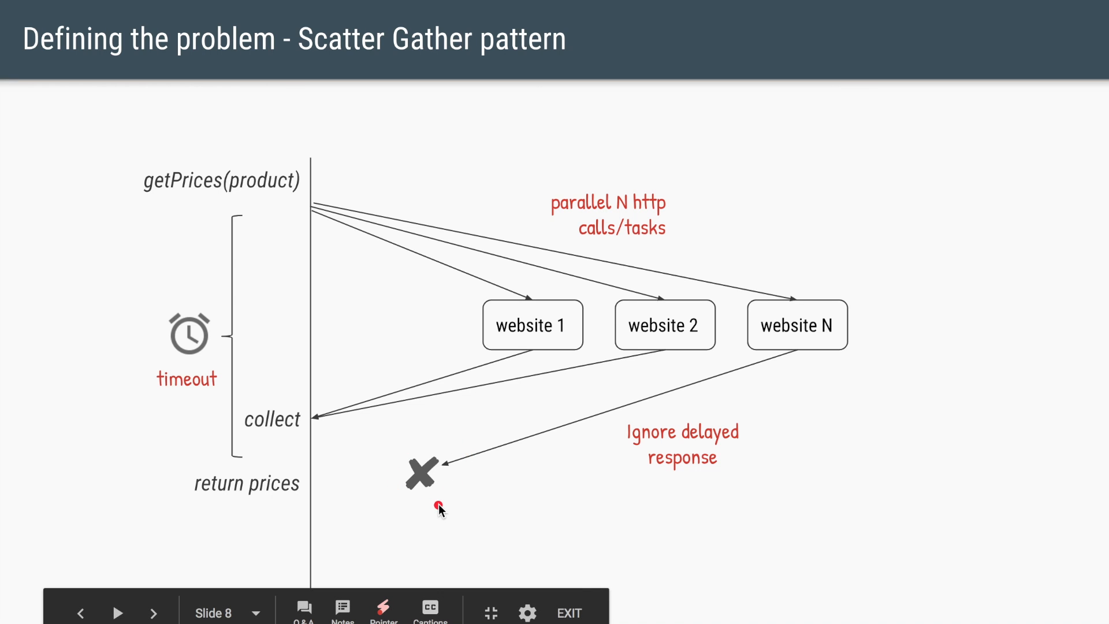
mouse_move(279, 435)
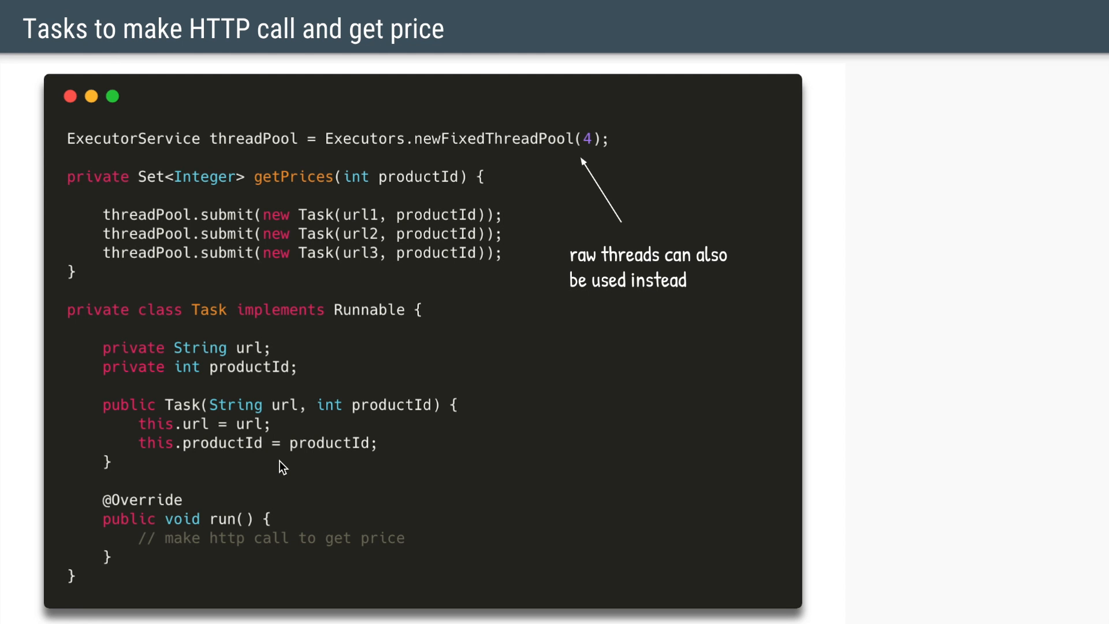
Advance to slide 11, 'Tasks to make HTTP call and get price'
click(241, 397)
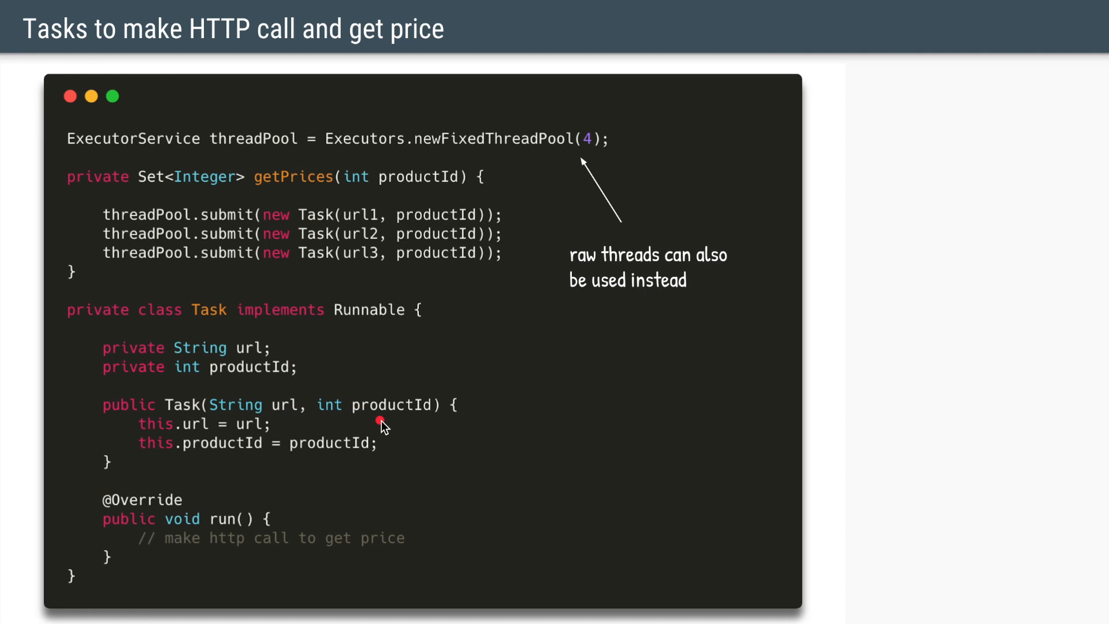
mouse_move(353, 441)
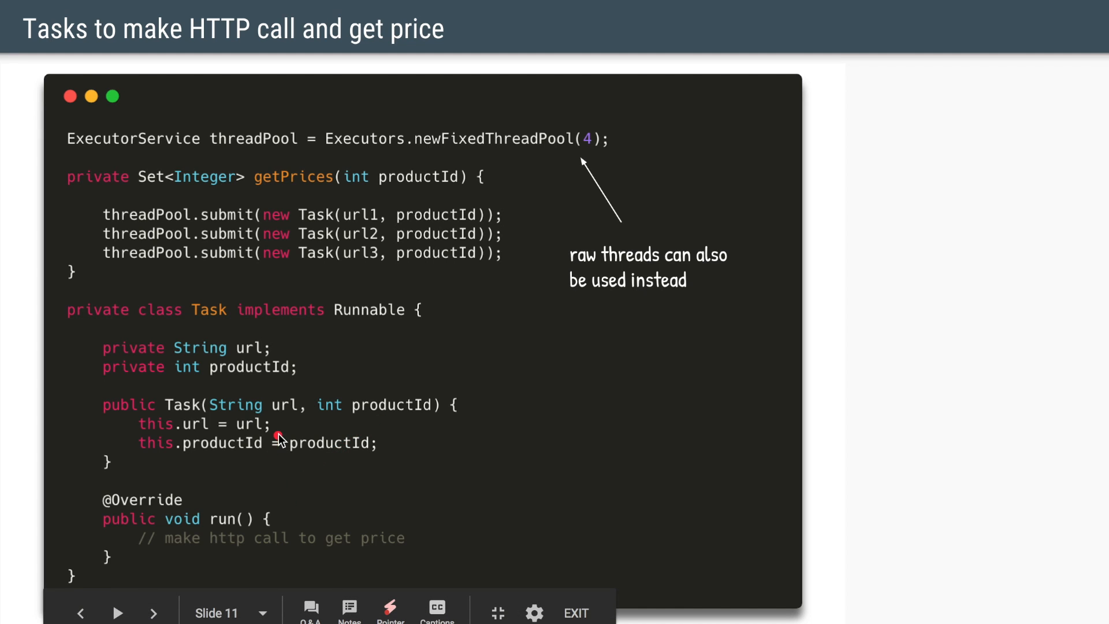
mouse_move(308, 534)
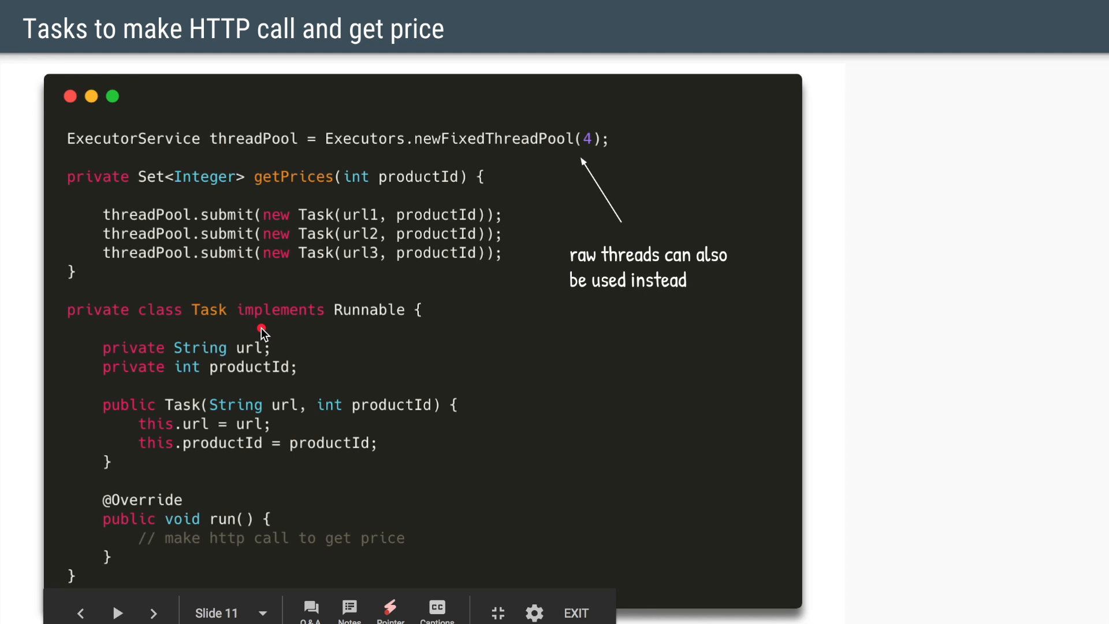
mouse_move(333, 255)
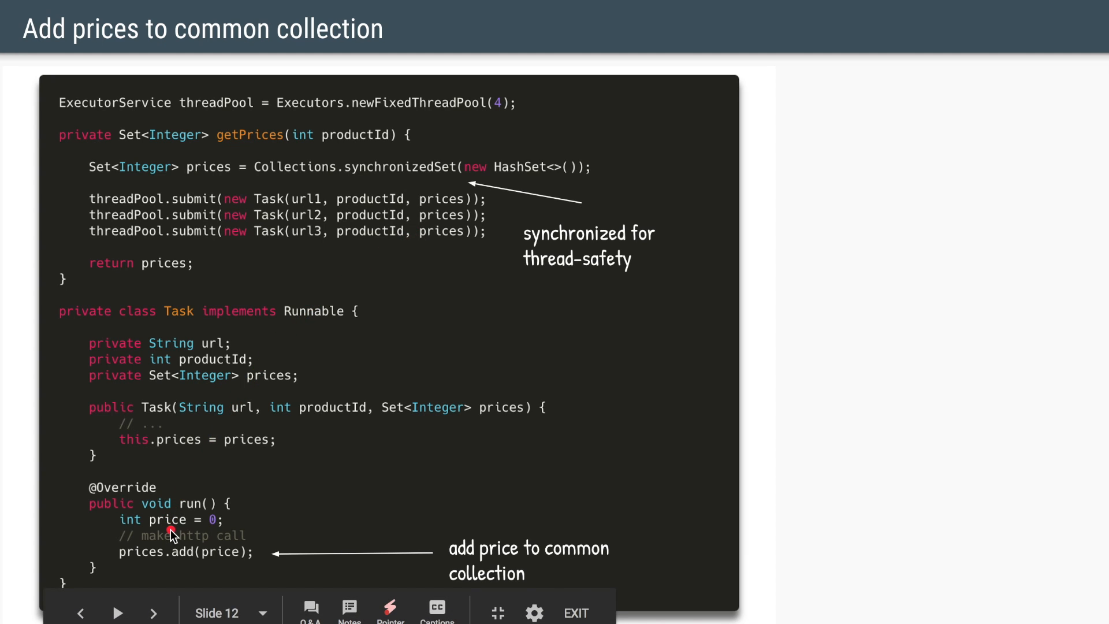
mouse_move(219, 556)
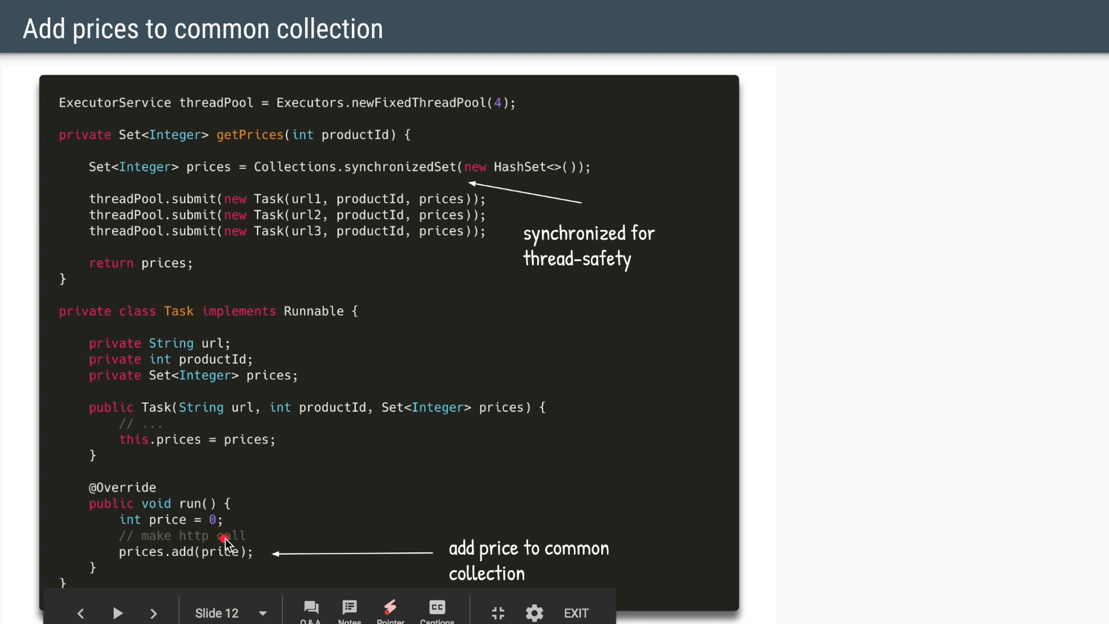
mouse_move(164, 566)
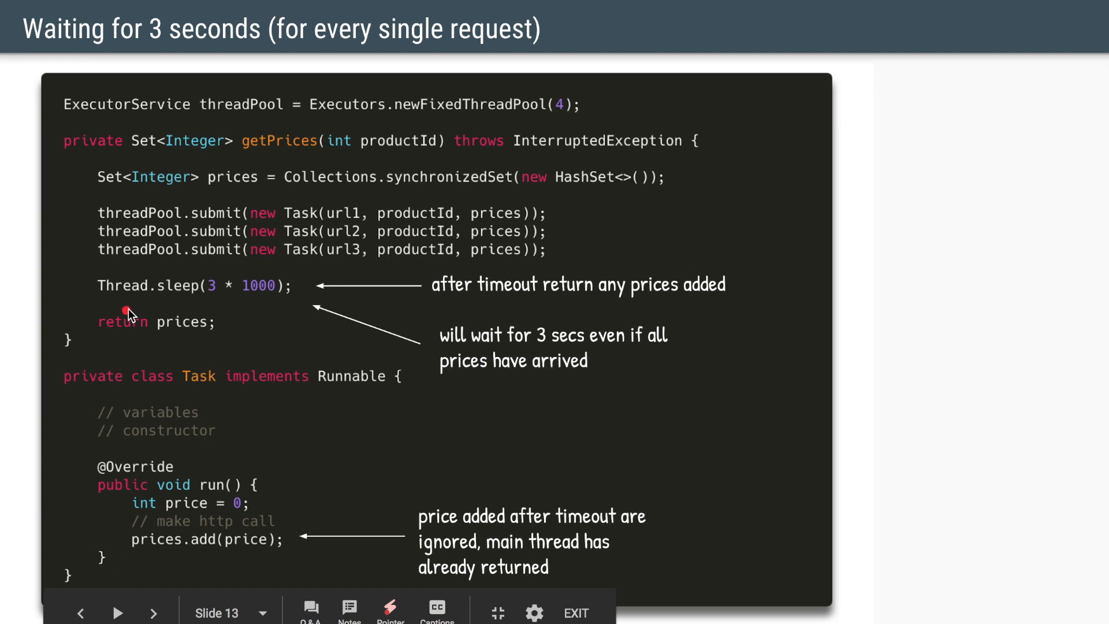
mouse_move(155, 305)
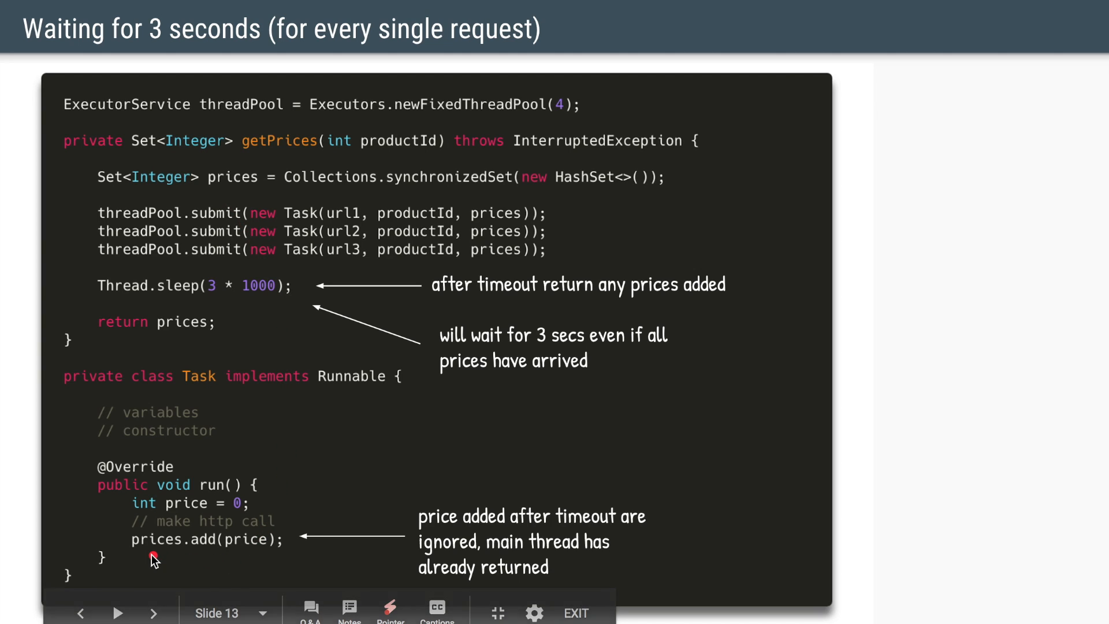
mouse_move(144, 432)
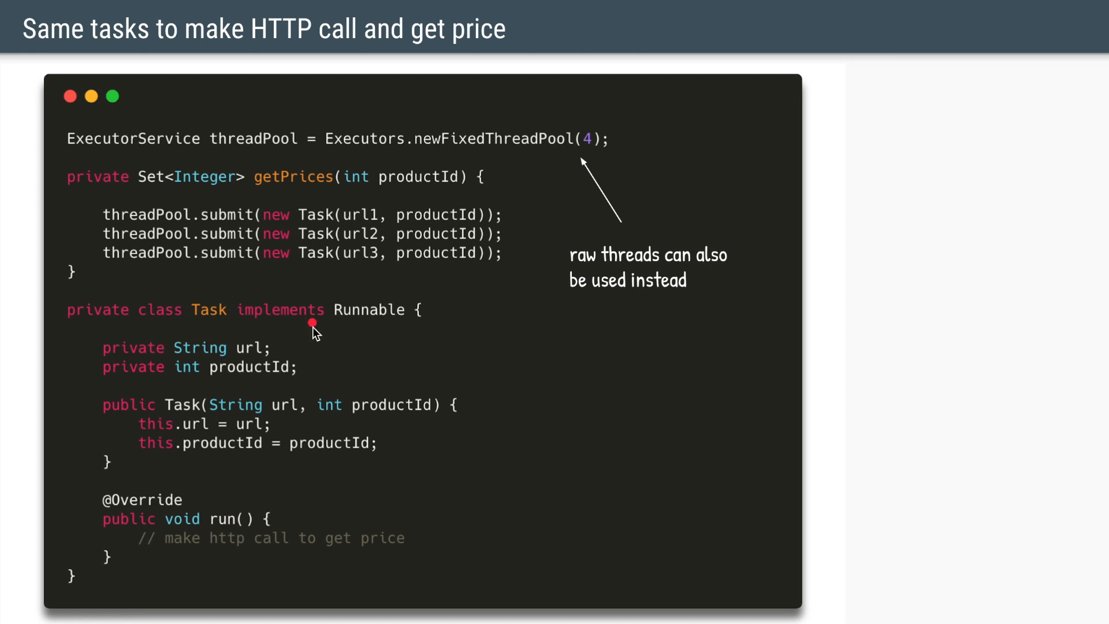
mouse_move(362, 428)
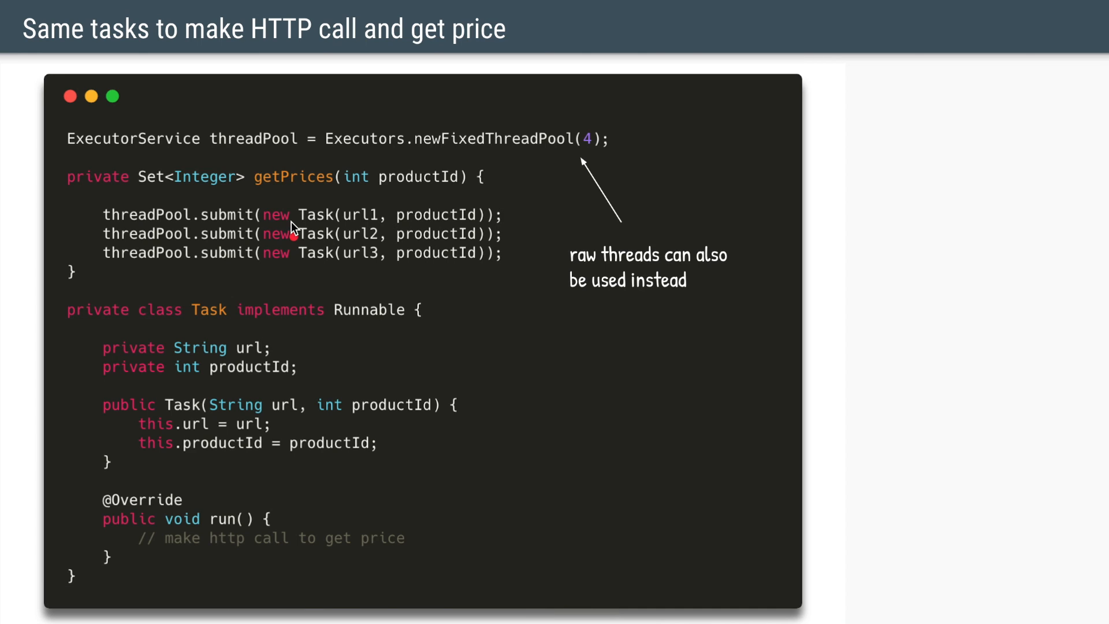
mouse_move(290, 261)
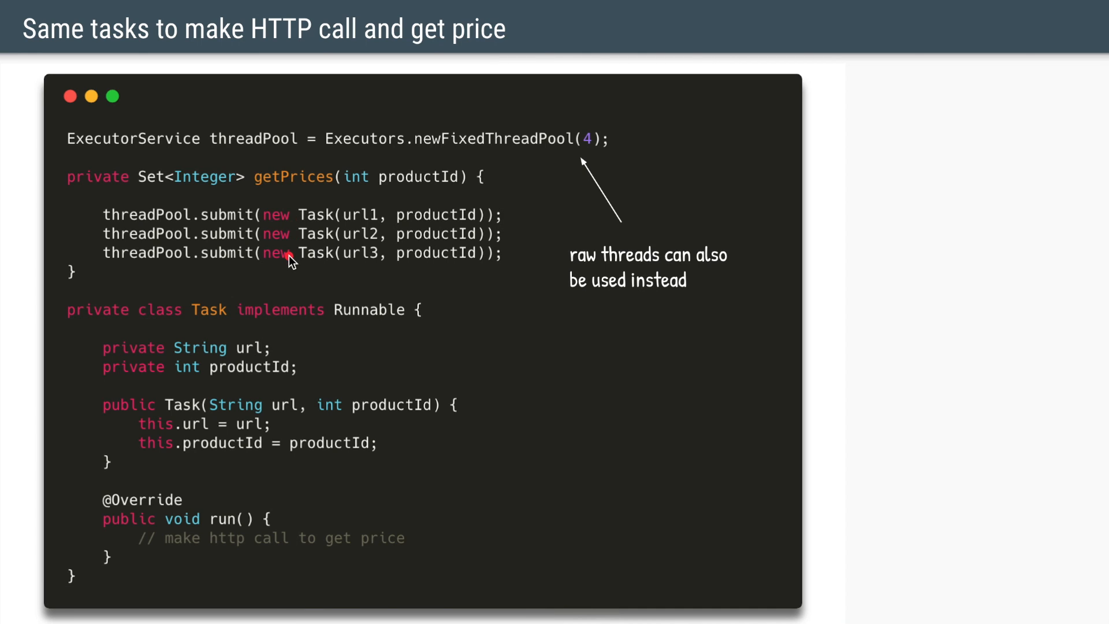
mouse_move(256, 232)
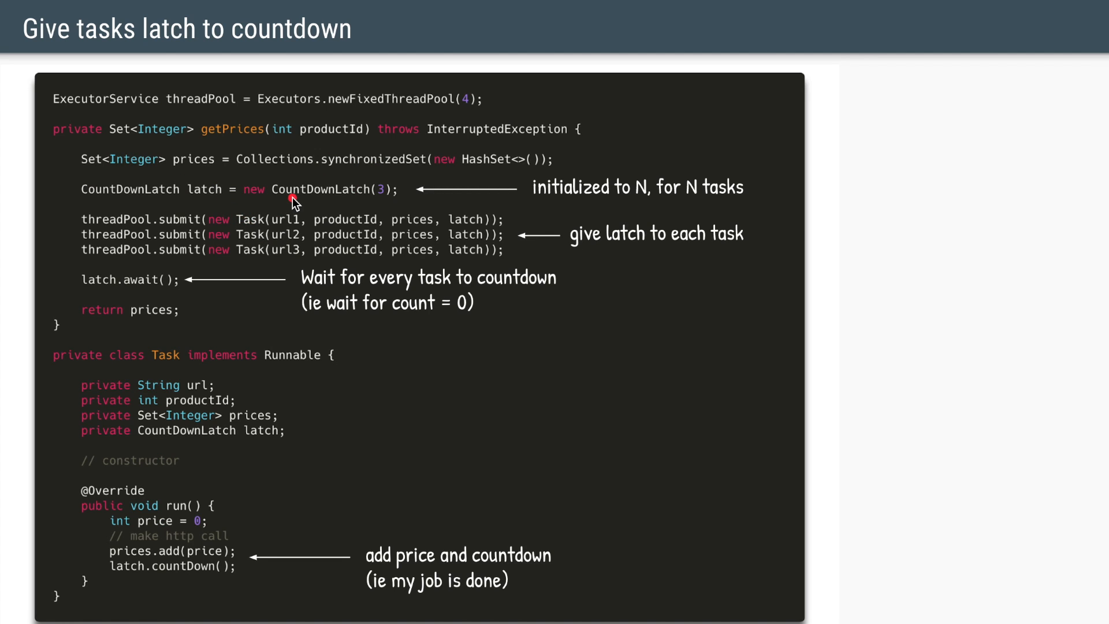
mouse_move(368, 201)
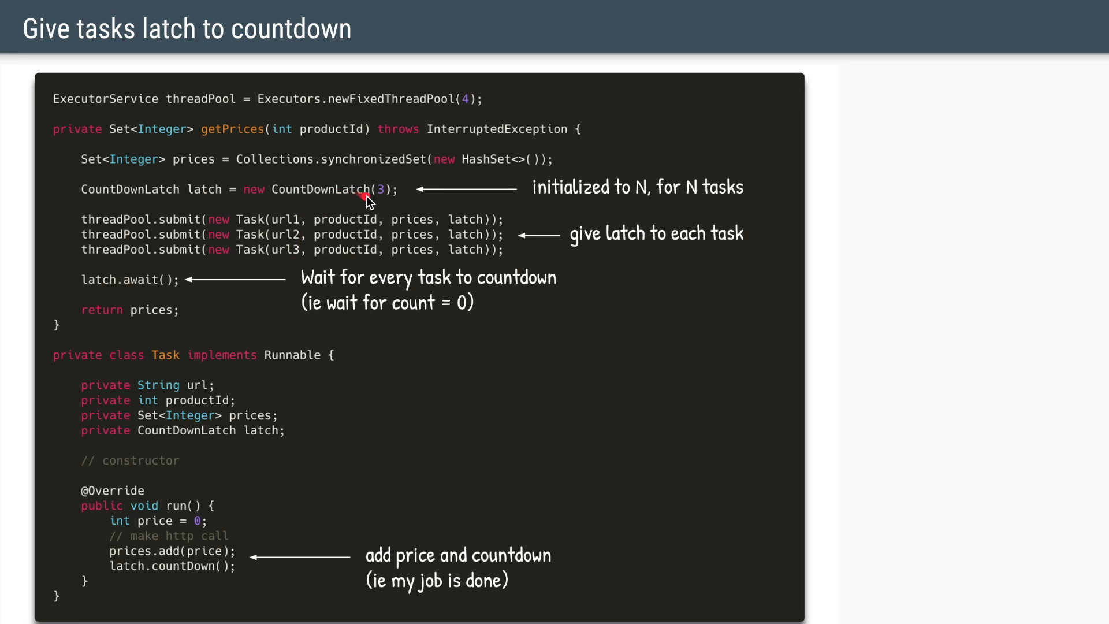
mouse_move(437, 236)
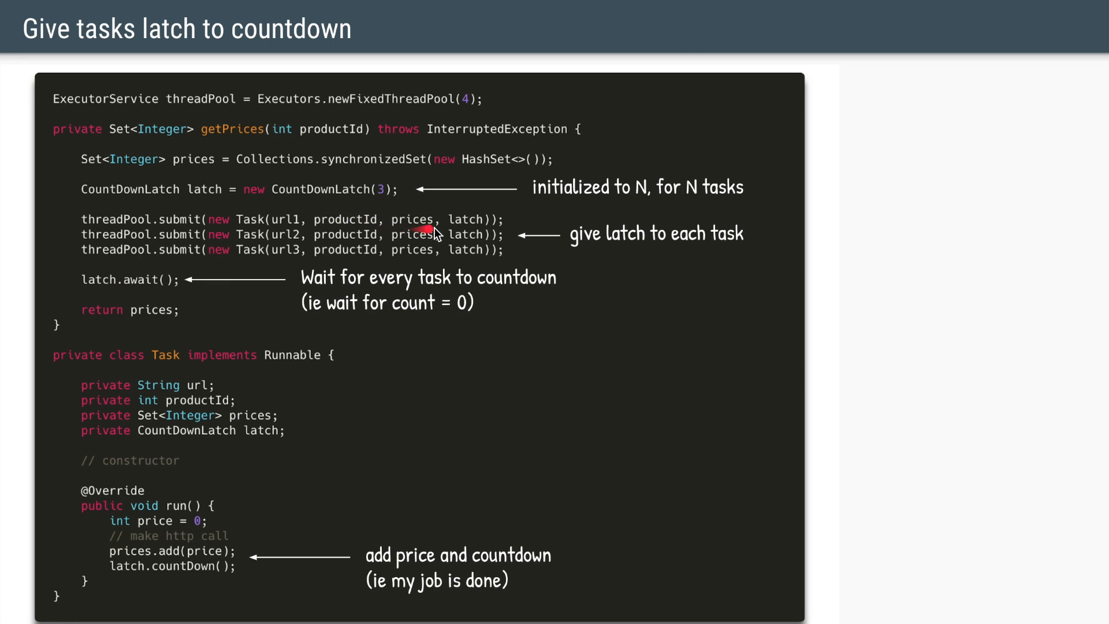
mouse_move(190, 300)
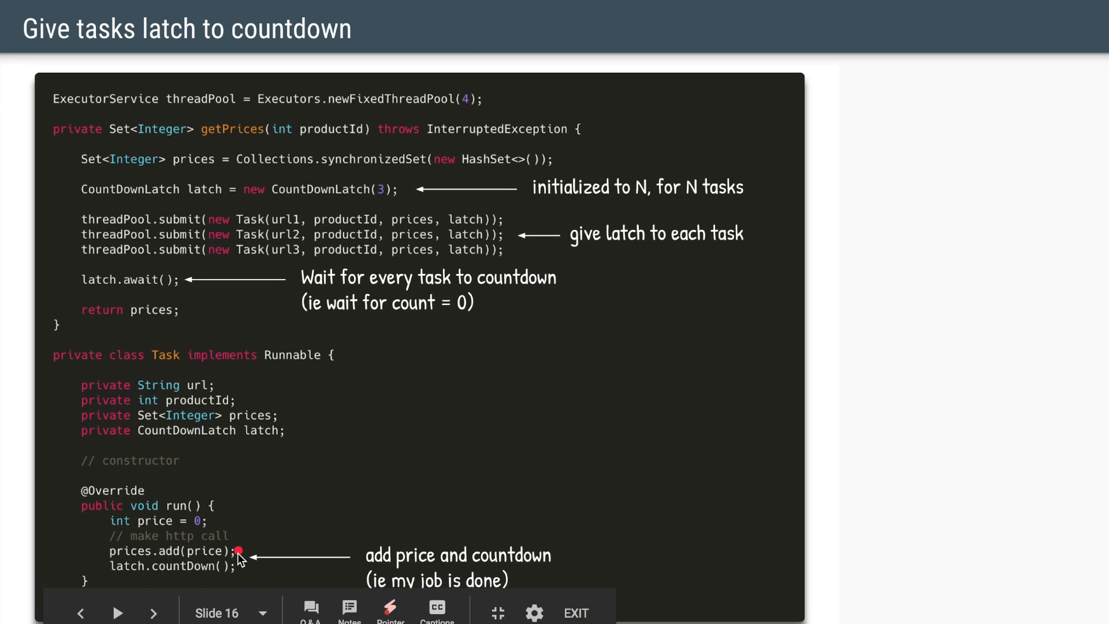
mouse_move(246, 580)
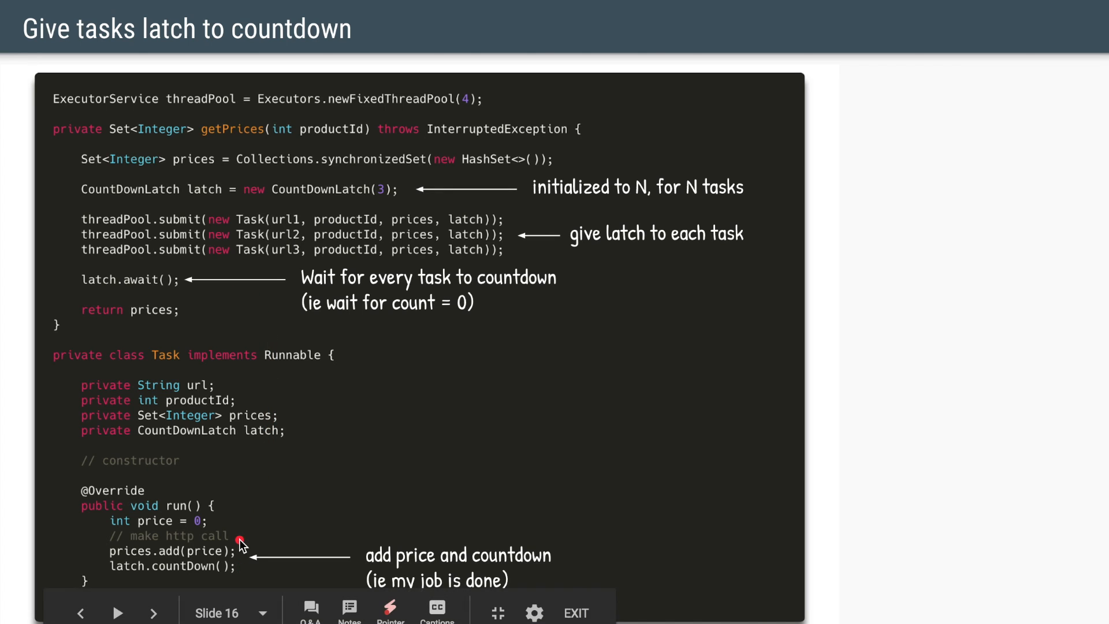
mouse_move(240, 573)
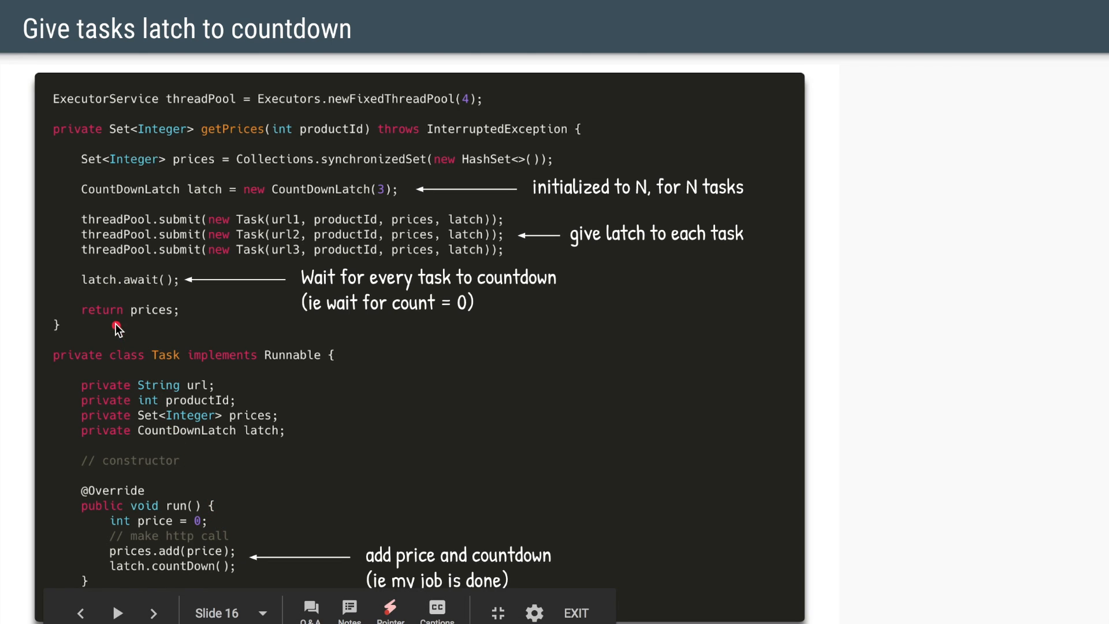
mouse_move(146, 293)
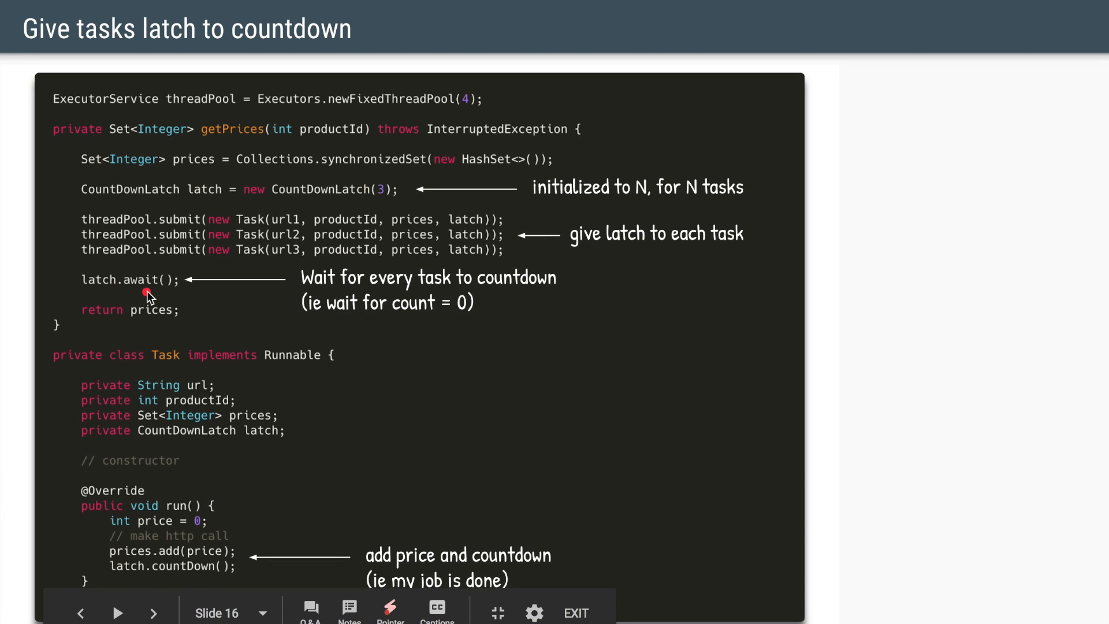
mouse_move(145, 317)
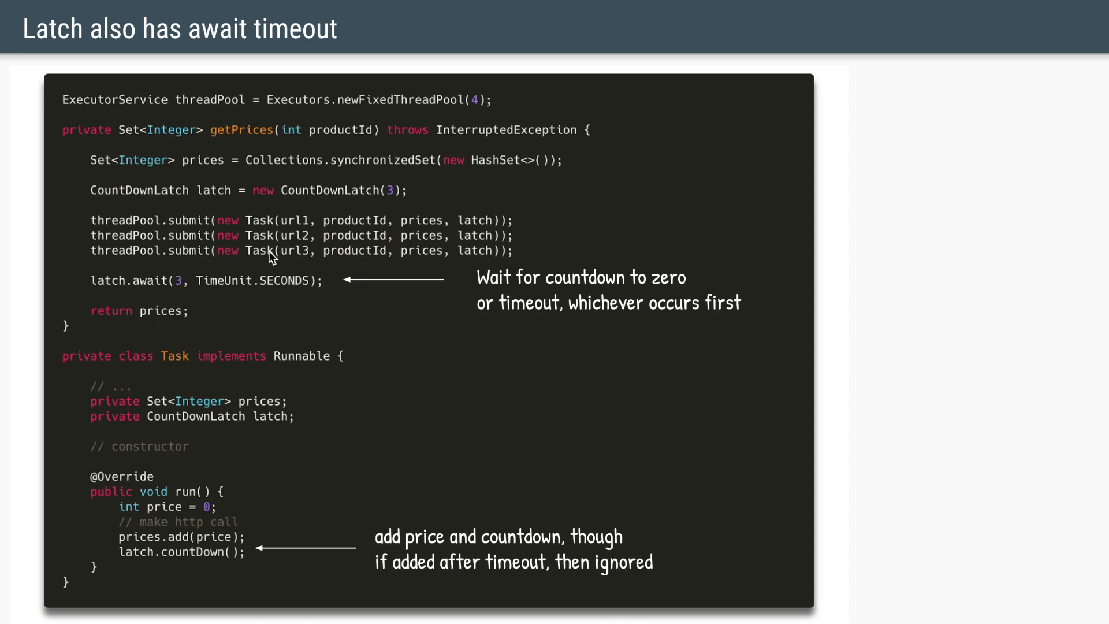
mouse_move(164, 298)
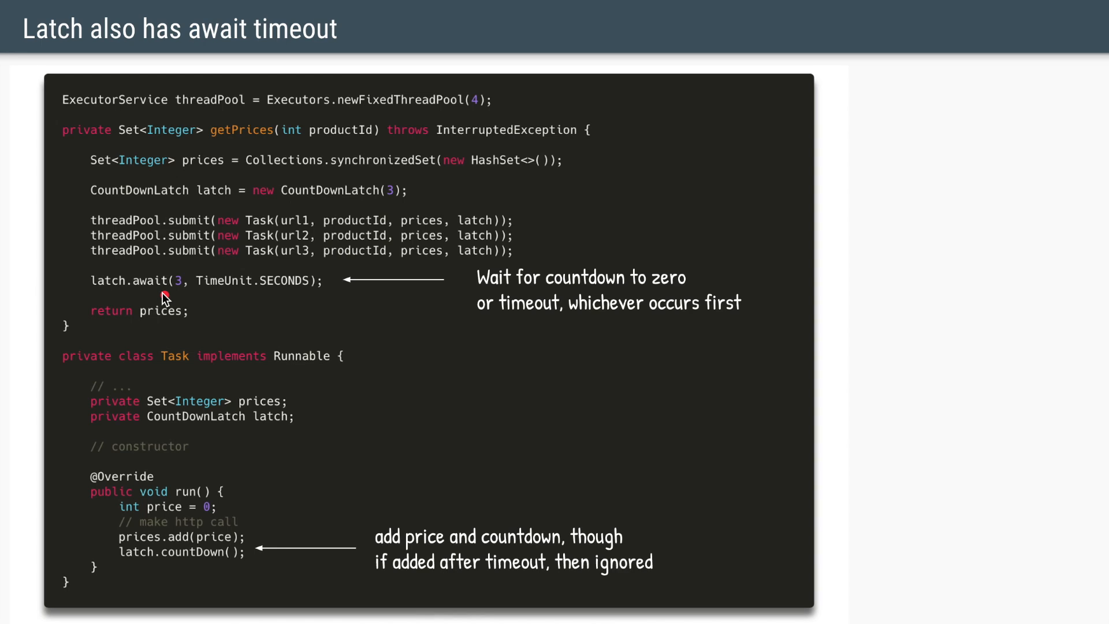
mouse_move(187, 315)
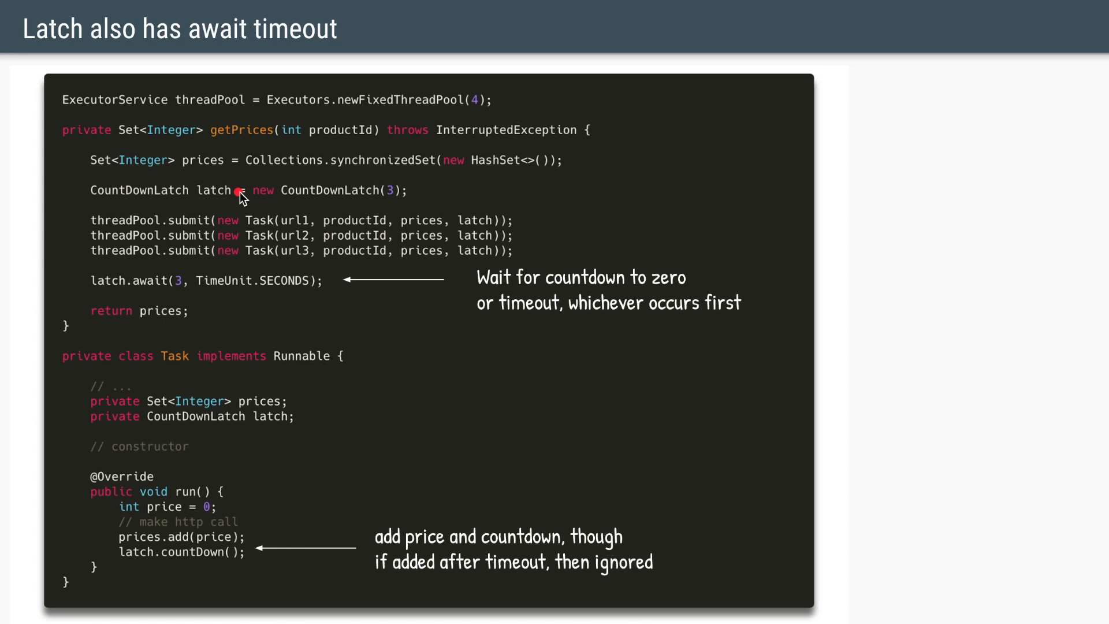
Advance to slide 19, 'Using CompletableFuture', with the 3-second price-retrieval limit
key(Right)
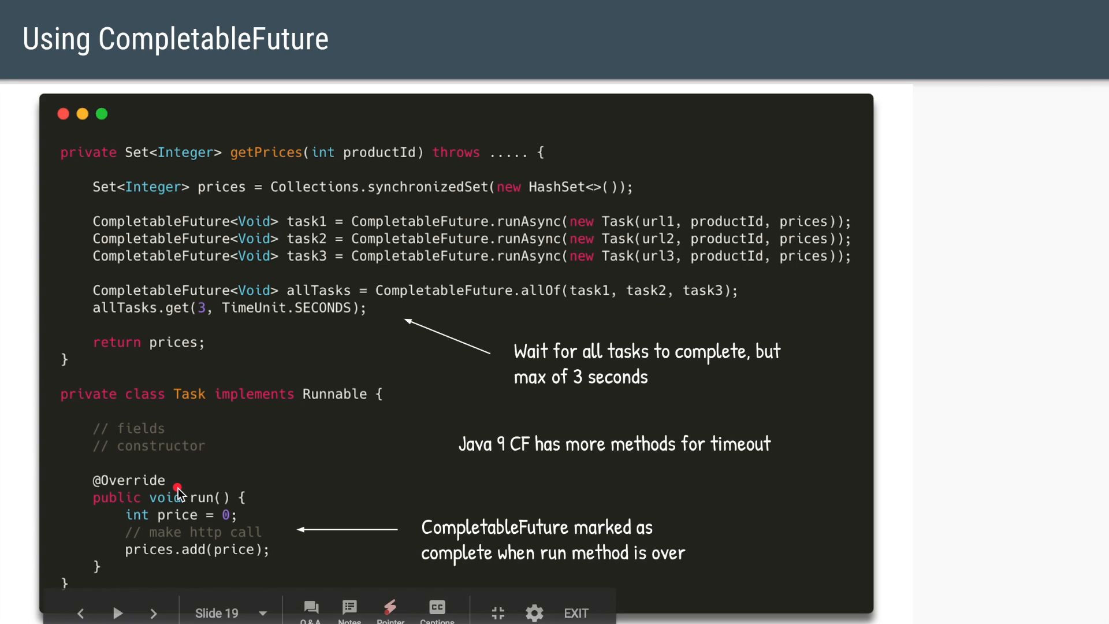
mouse_move(184, 589)
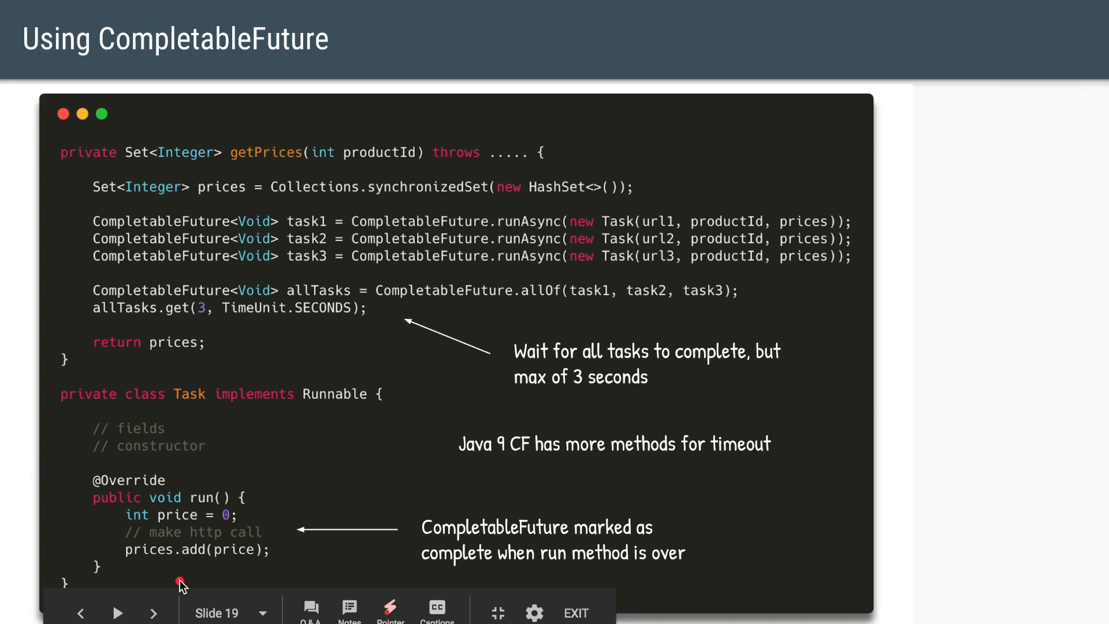